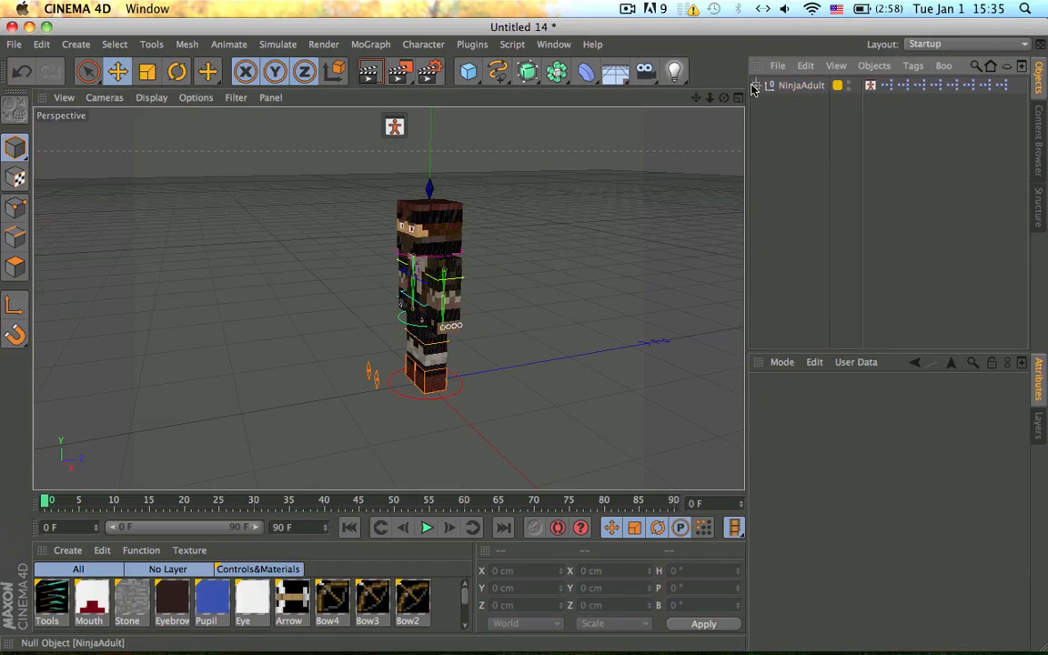
- Switch the layout to the Animation workspace so the NinjaAdult rig shows in the timeline
click(765, 86)
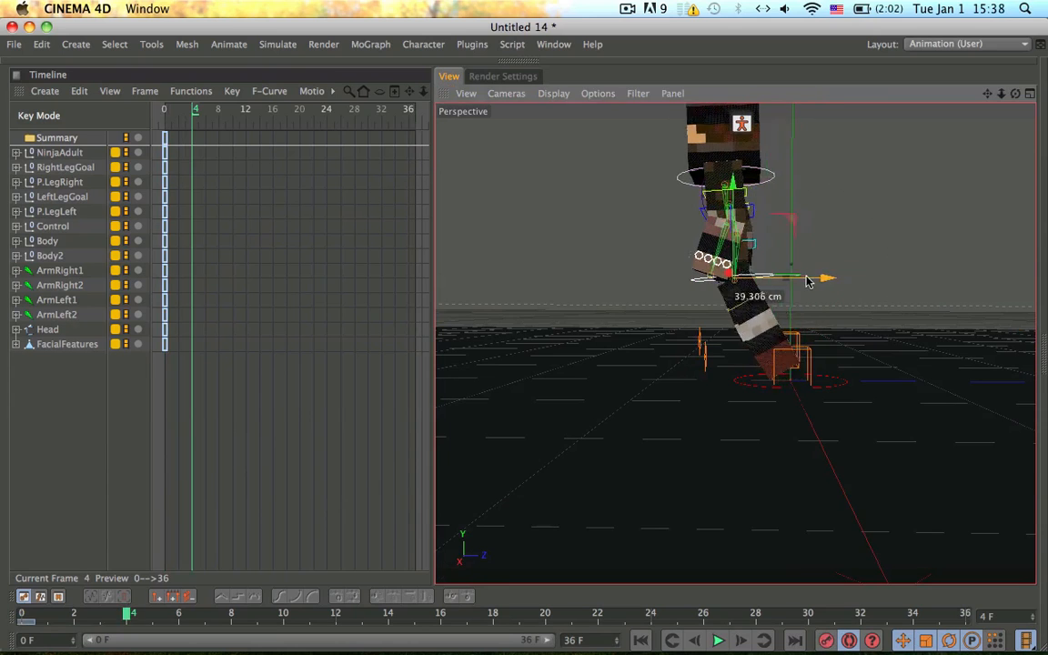
- Pose the leg into a stride and lean the body around frames 4–7, recording walk-cycle keys
drag(822, 277, 846, 275)
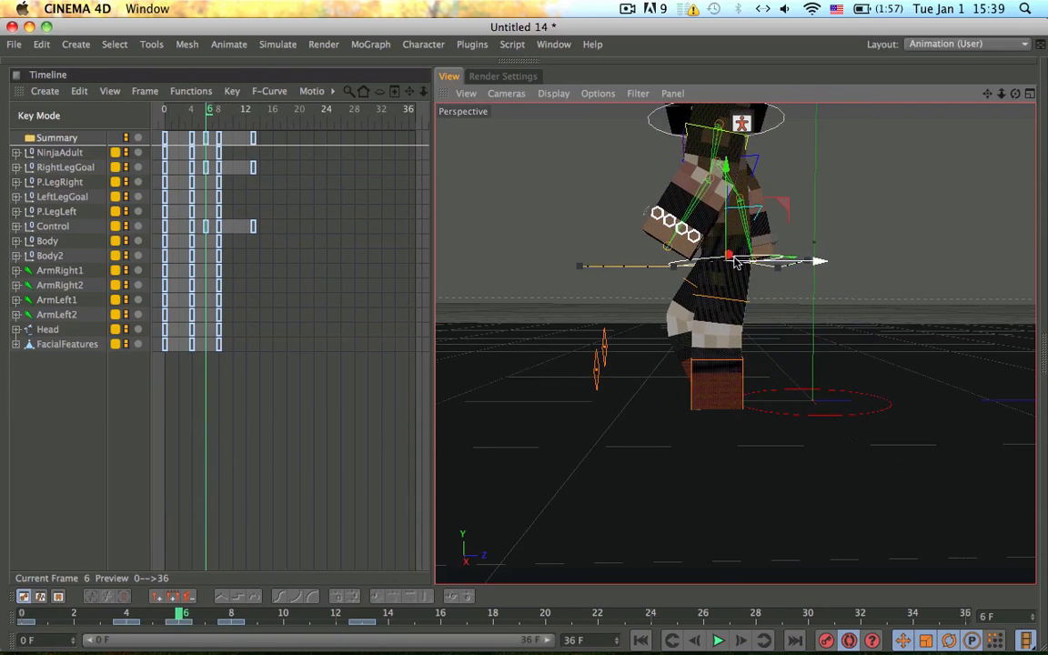
drag(737, 264, 728, 310)
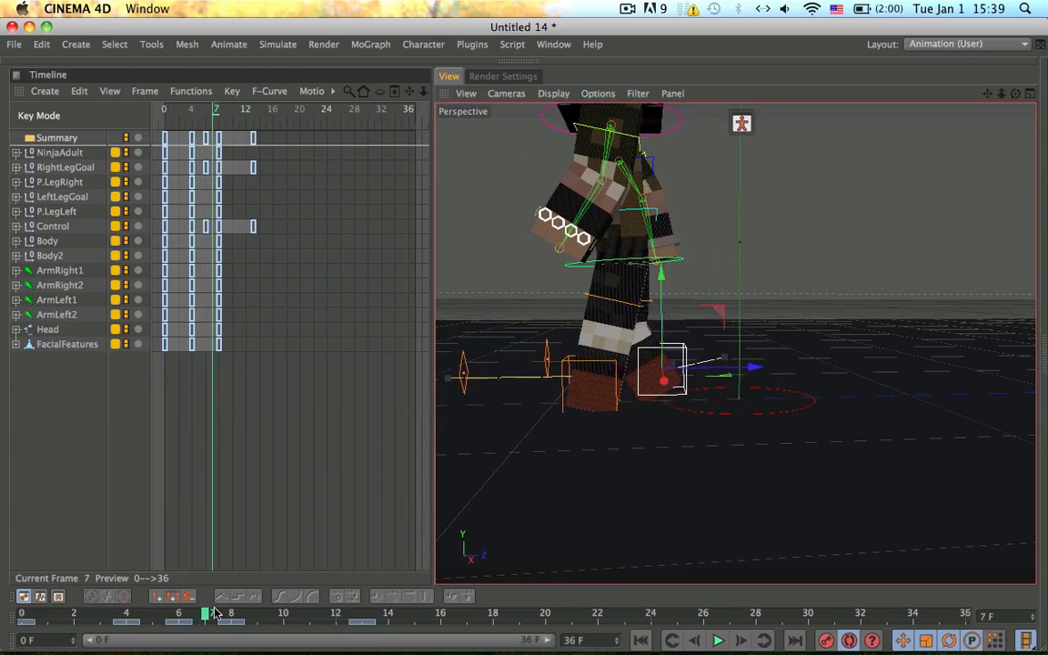
drag(215, 611, 210, 612)
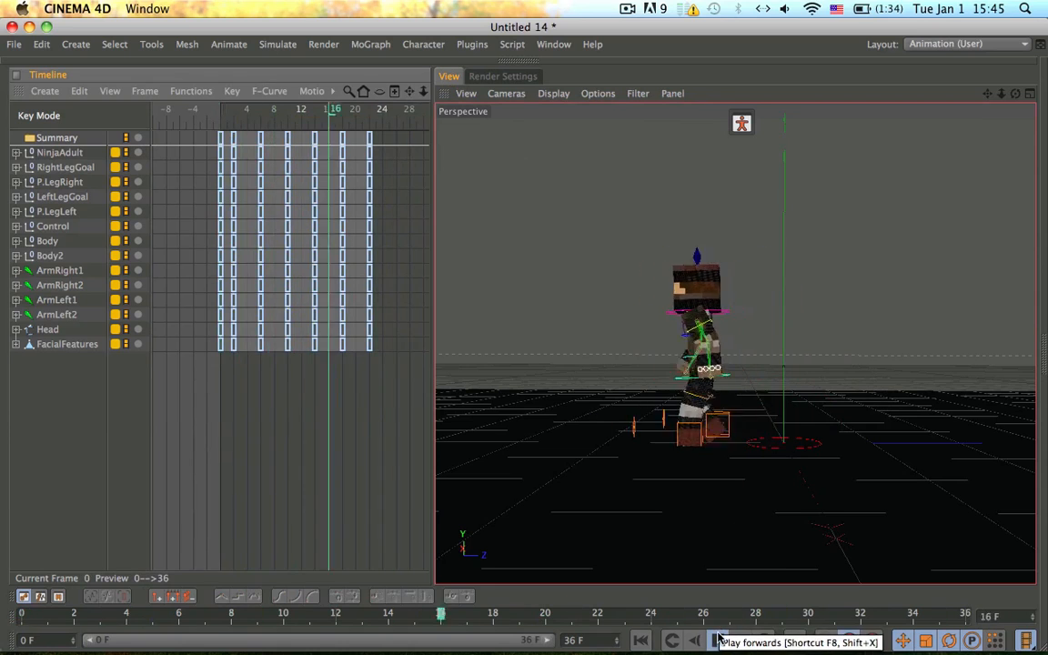
- Play the walk, rotate the leg controller, and scrub through frames 11 and 20 adding in-between keys
click(728, 641)
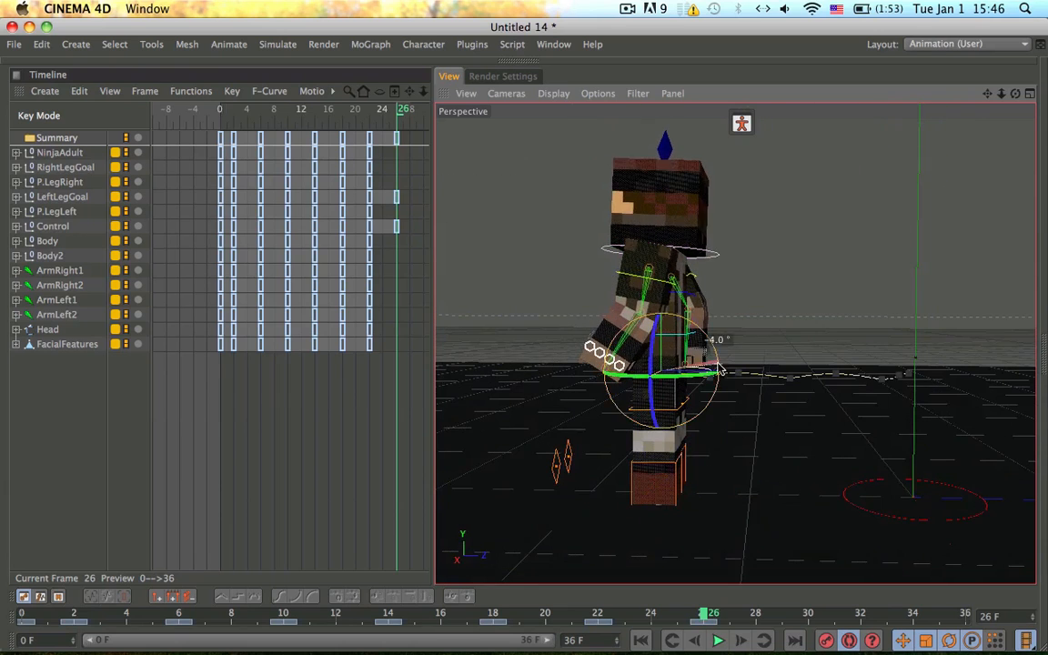
drag(719, 368, 687, 318)
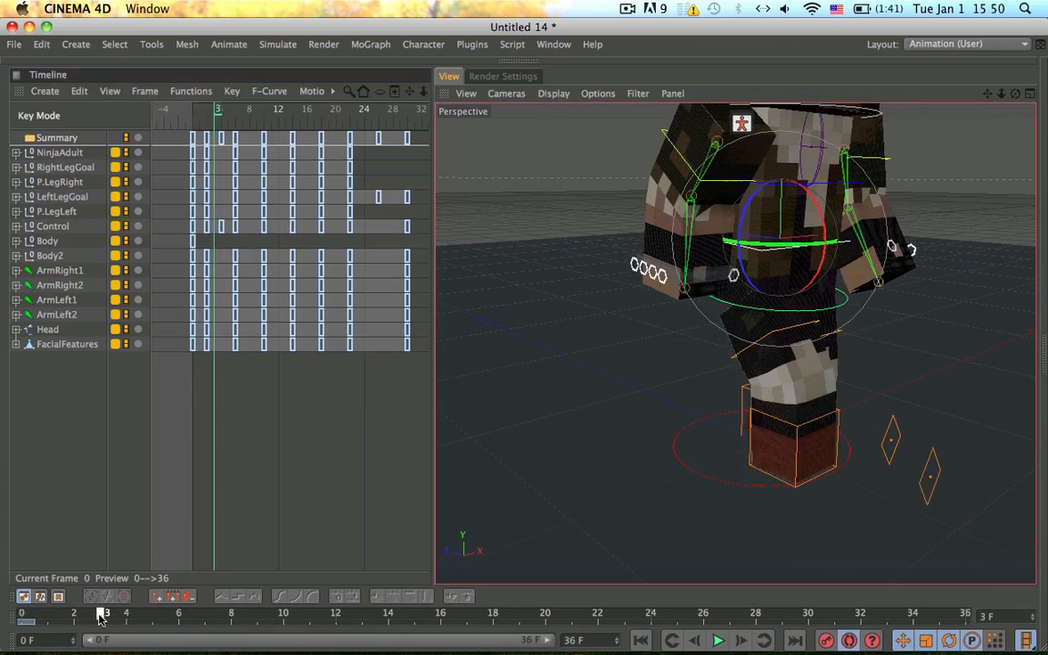
drag(100, 611, 319, 611)
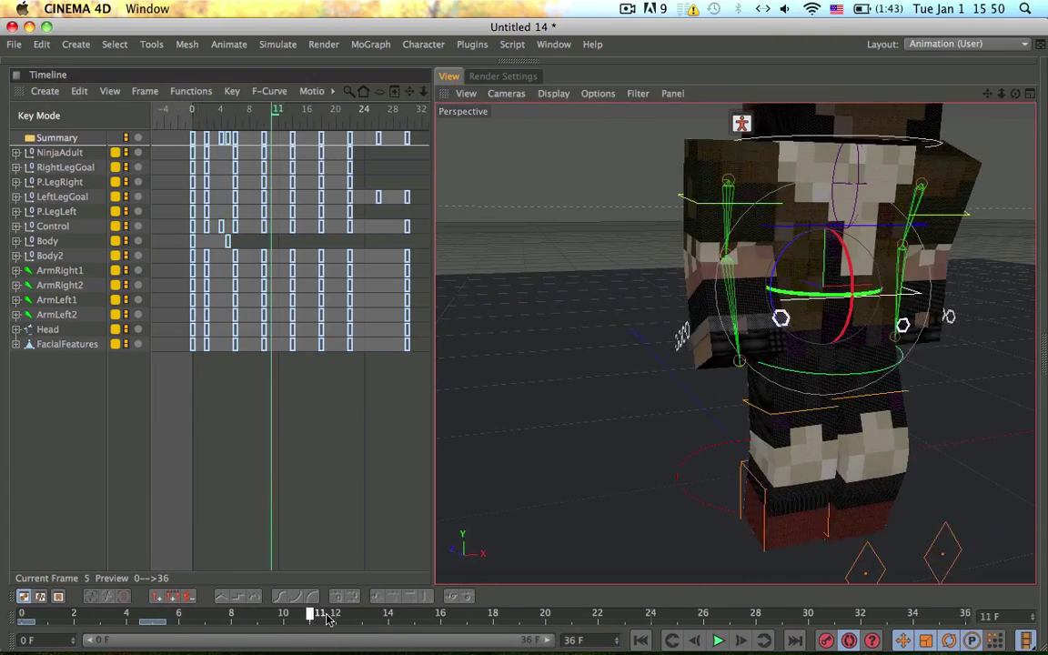
drag(309, 611, 546, 612)
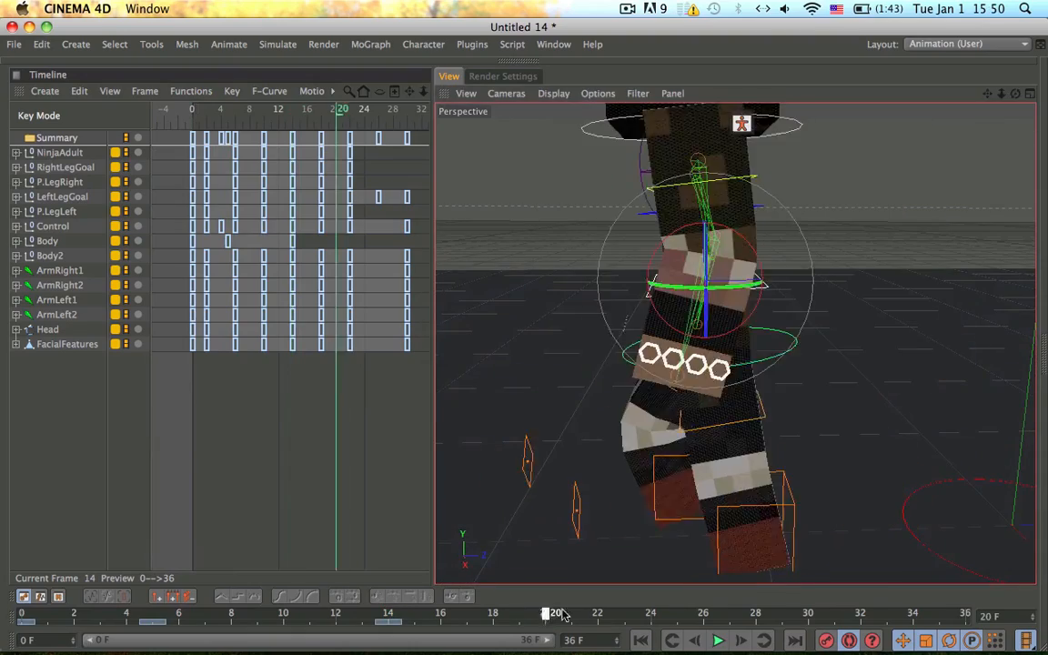
drag(546, 611, 608, 612)
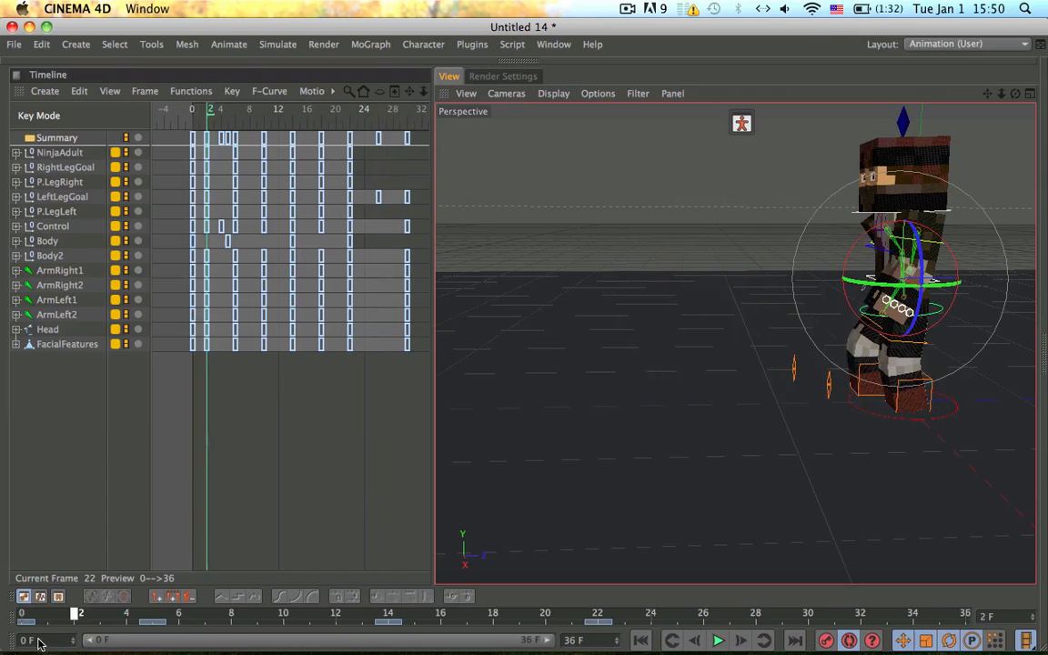
click(637, 641)
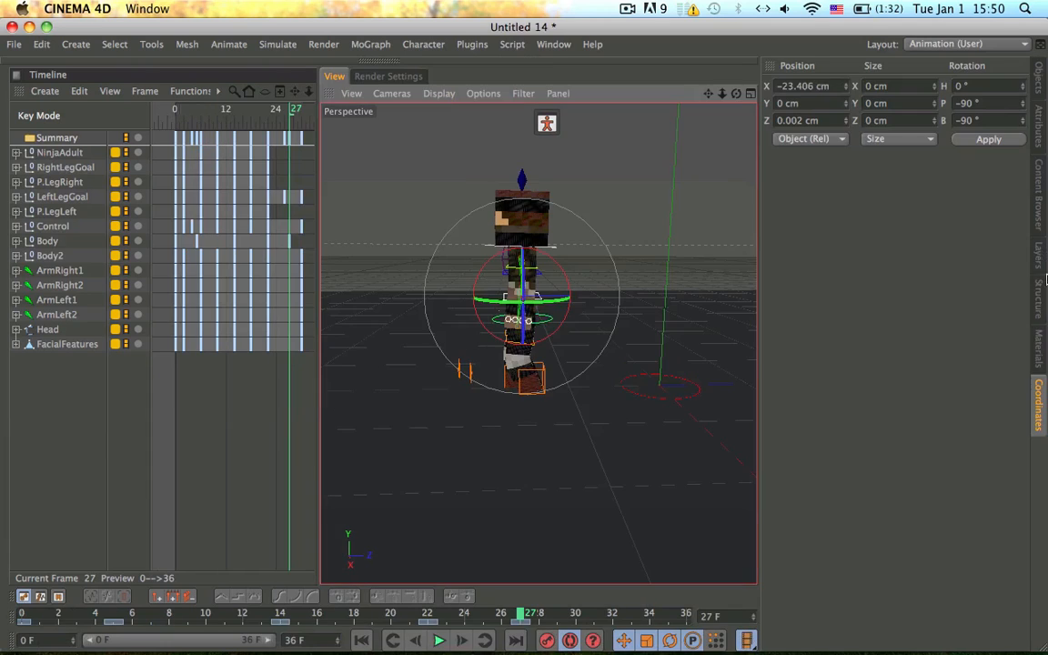
click(982, 89)
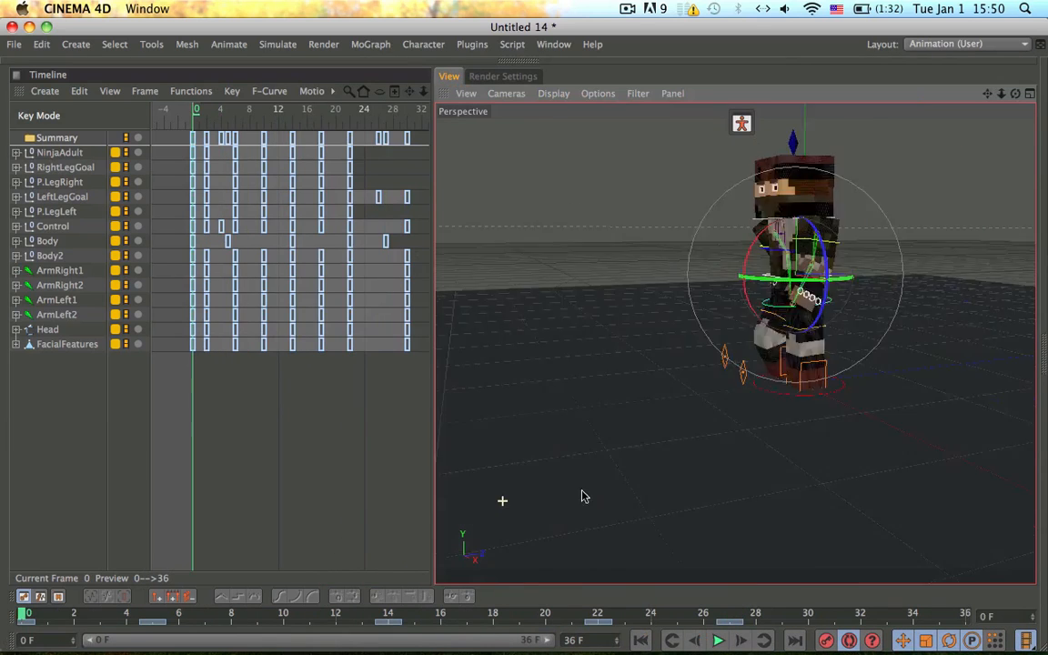
drag(583, 495, 726, 574)
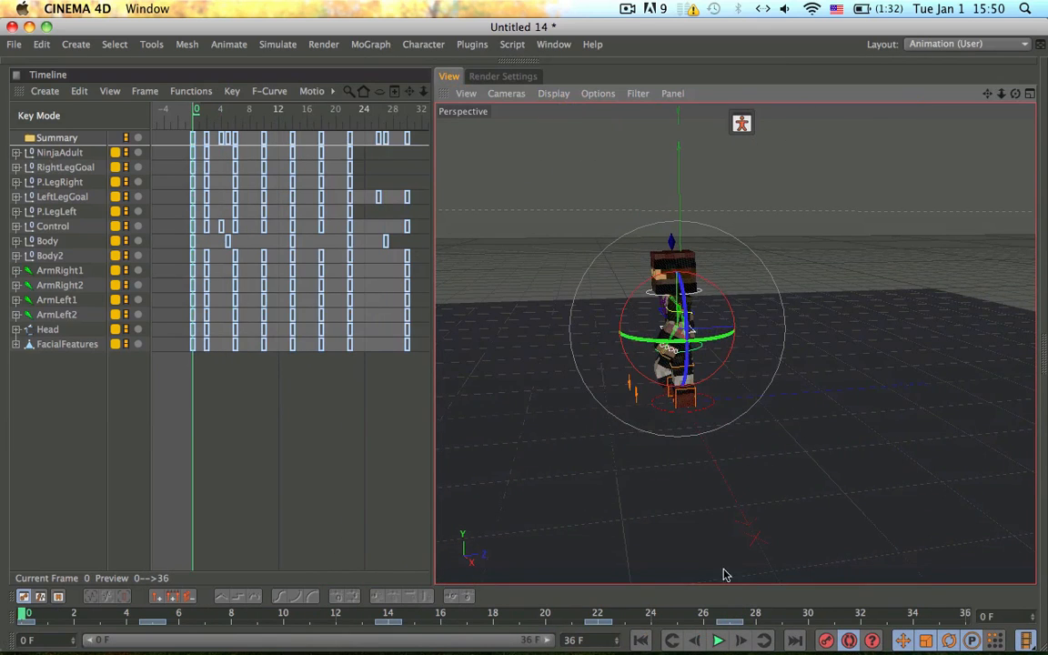
click(717, 641)
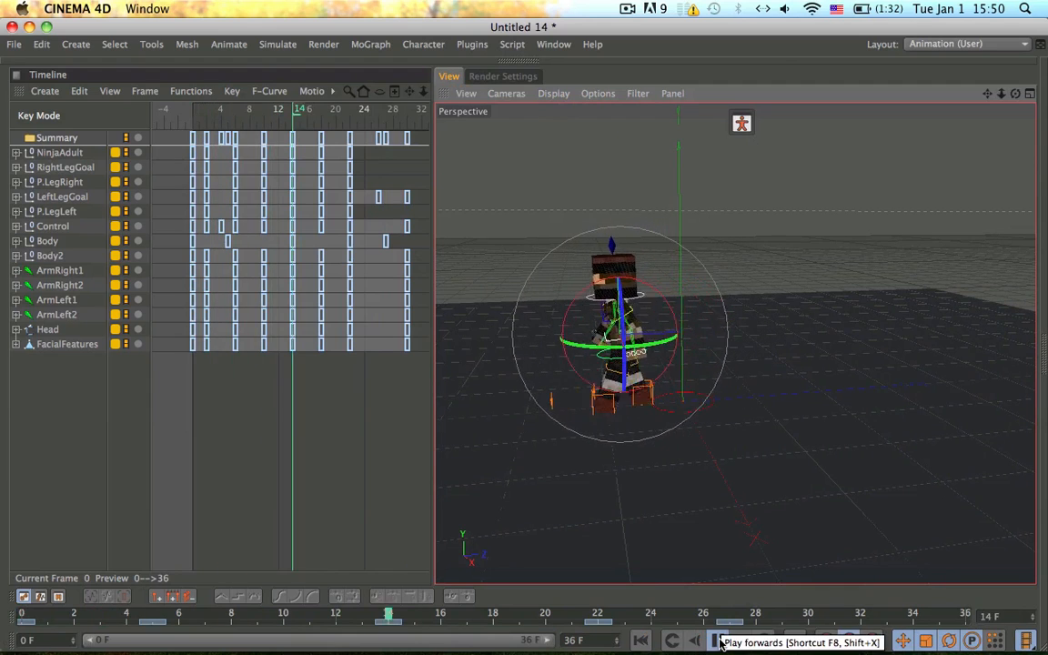
click(716, 640)
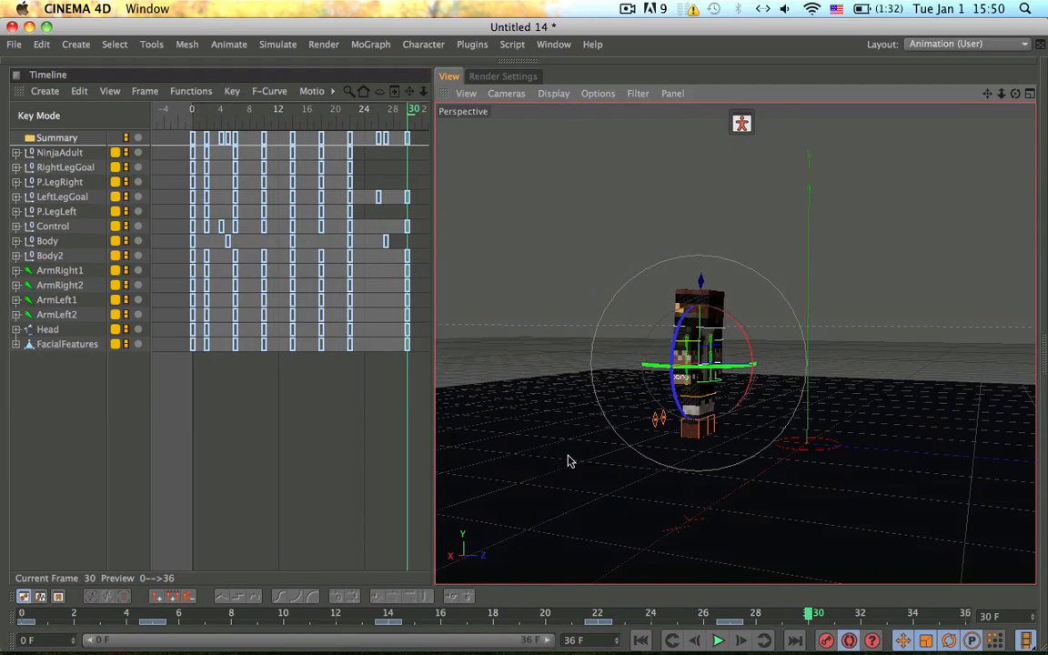
- Key the Control object moving the ninja forward along the ground through frame 20
click(657, 640)
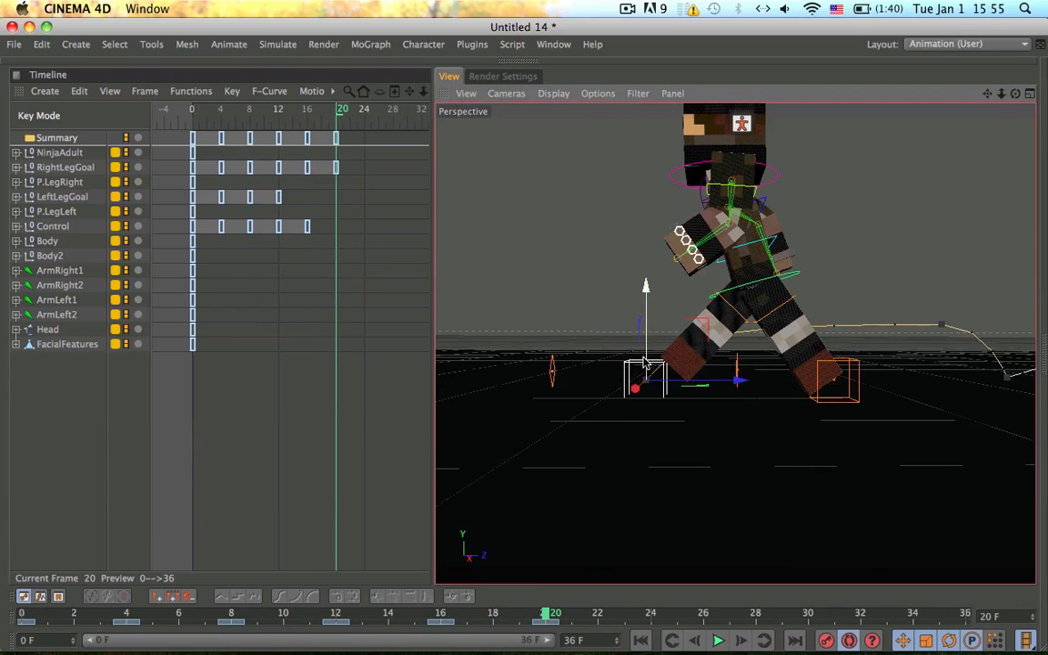
drag(645, 364, 755, 324)
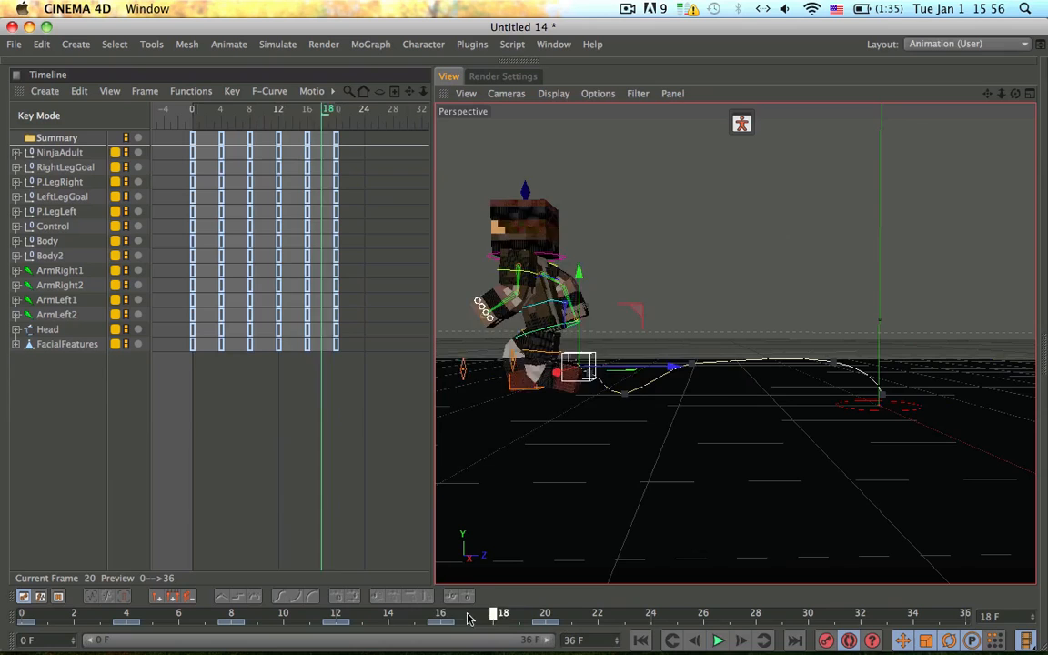
drag(503, 611, 396, 611)
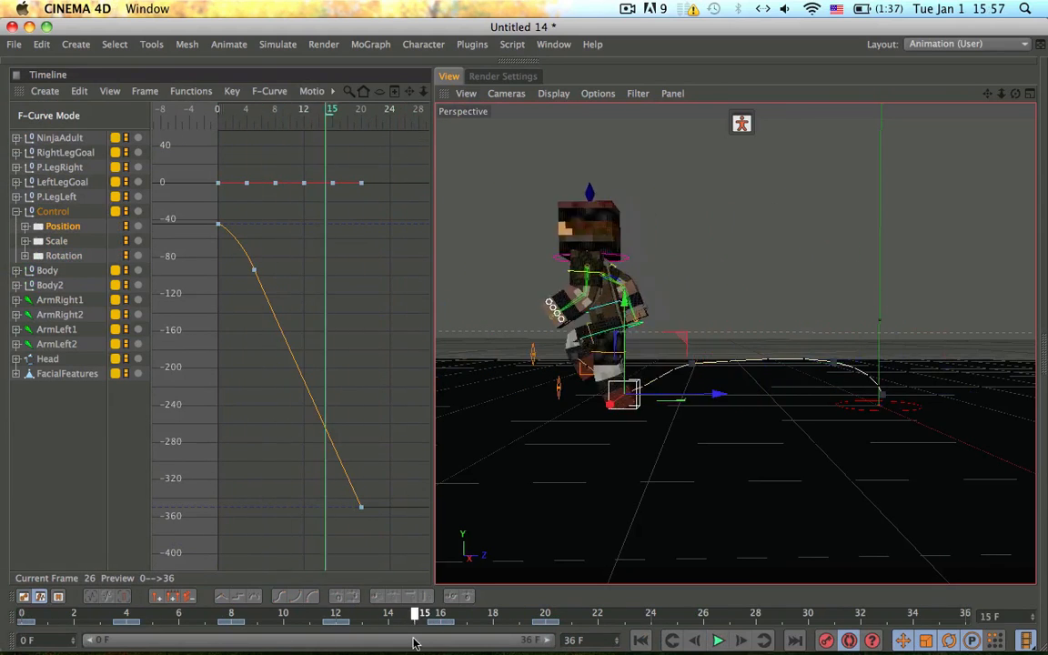
- Make the Control position F-curve linear and play back to check the steady forward pace
click(724, 640)
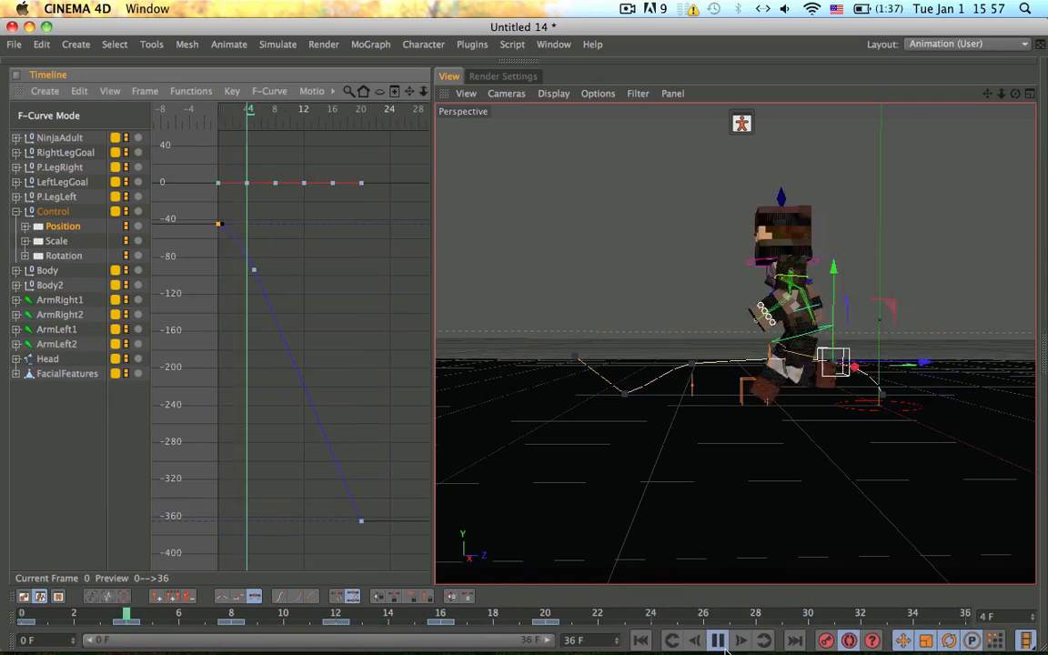
click(720, 640)
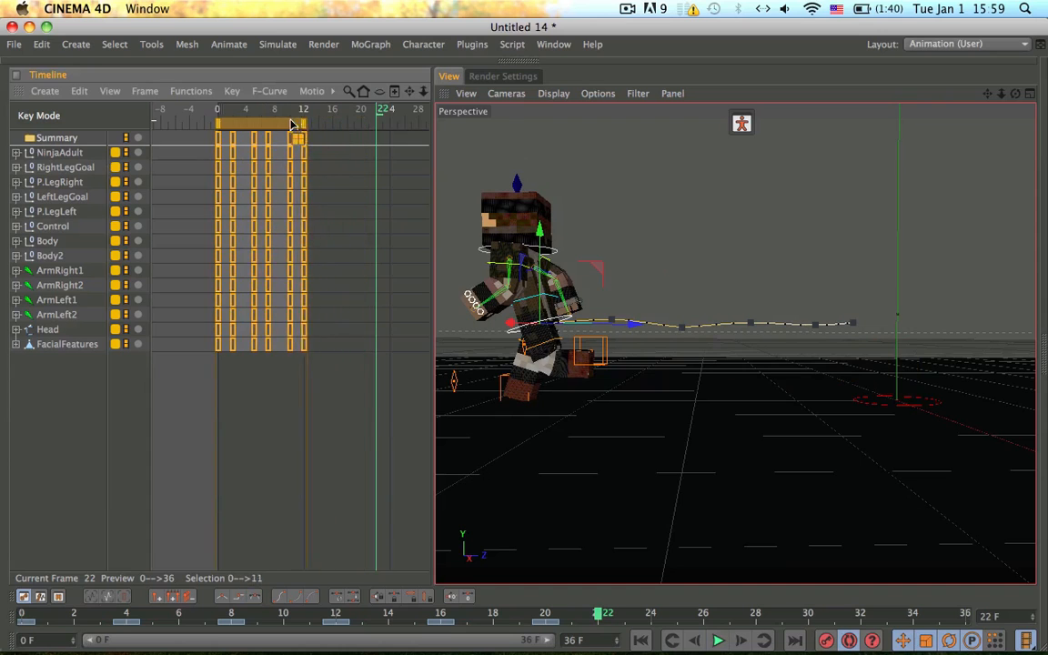
- Tweak the frame-4 pose, then place a Stone-textured cube beneath the NinjaAdult rig
click(721, 641)
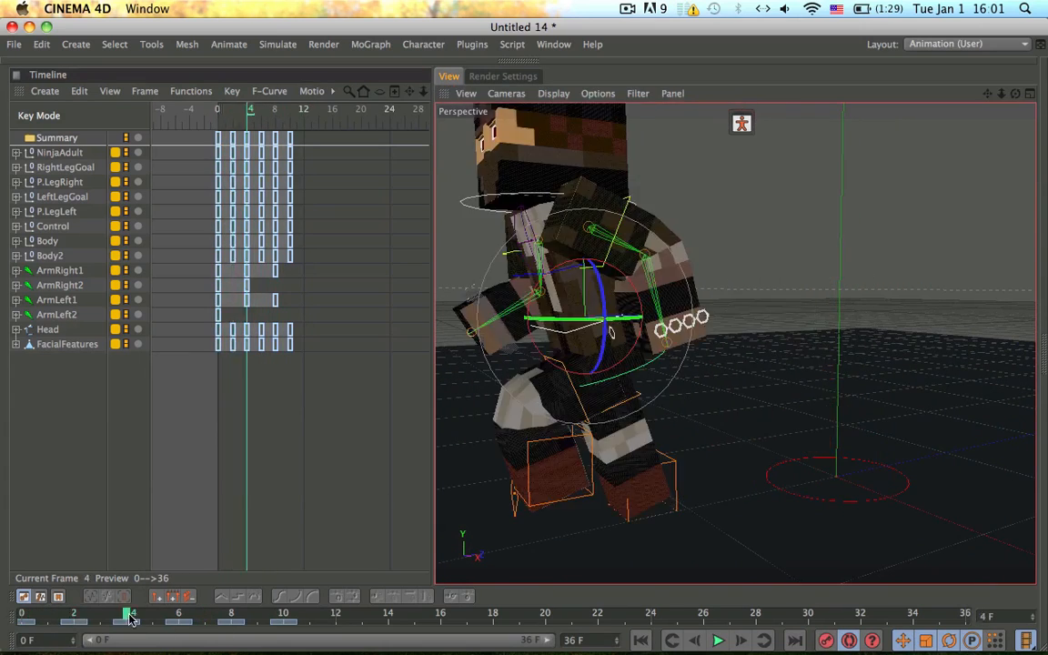
drag(127, 616, 291, 617)
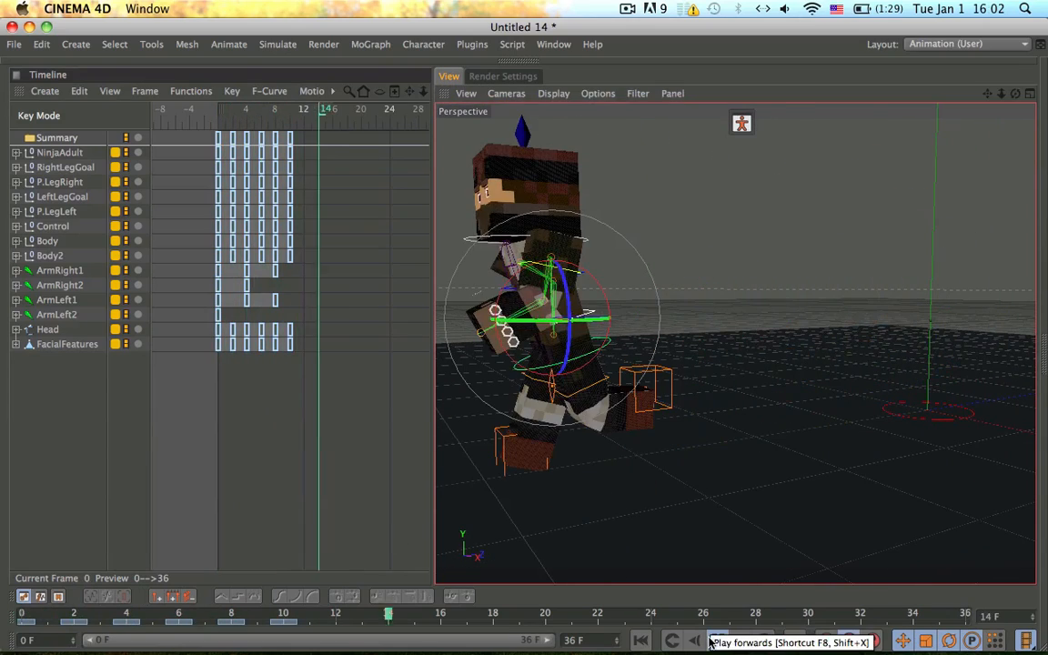
click(717, 640)
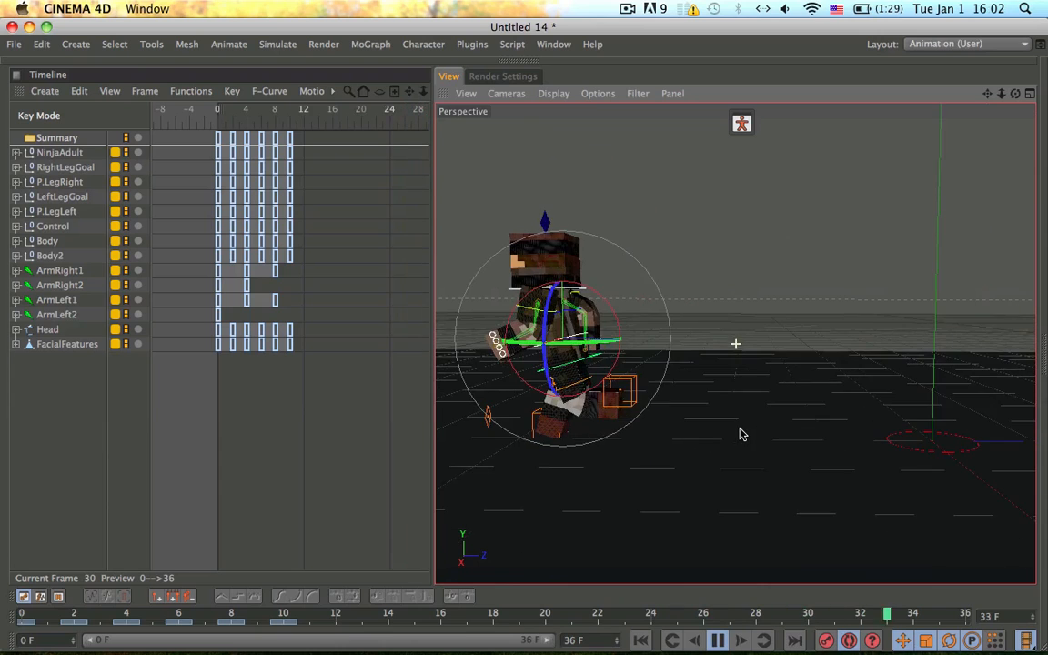
drag(888, 611, 100, 611)
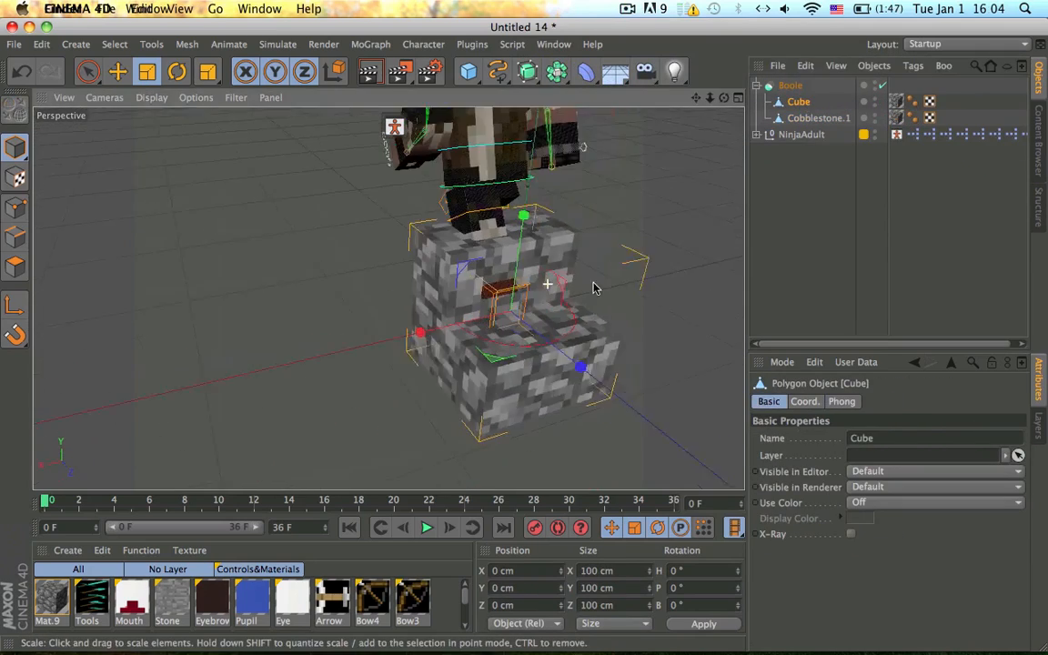
- Duplicate the cube into a diagonal cobblestone staircase and deselect before posing the climb
click(790, 85)
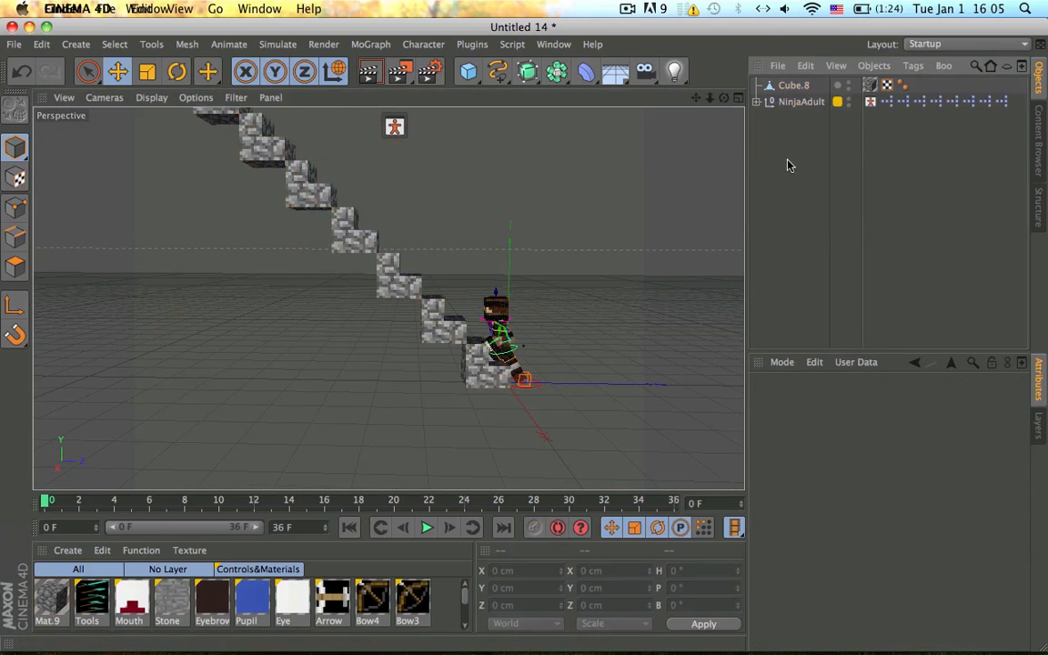
click(950, 45)
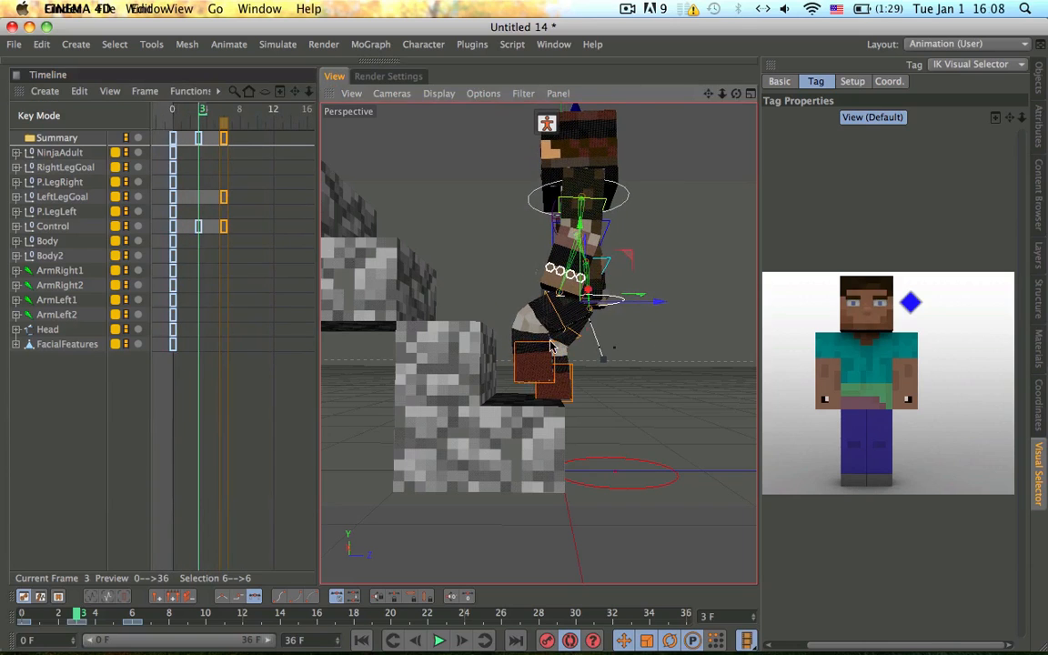
- Shift the step-up keys later, play back the ninja stepping onto the first block, and scrub the result
drag(546, 364, 582, 360)
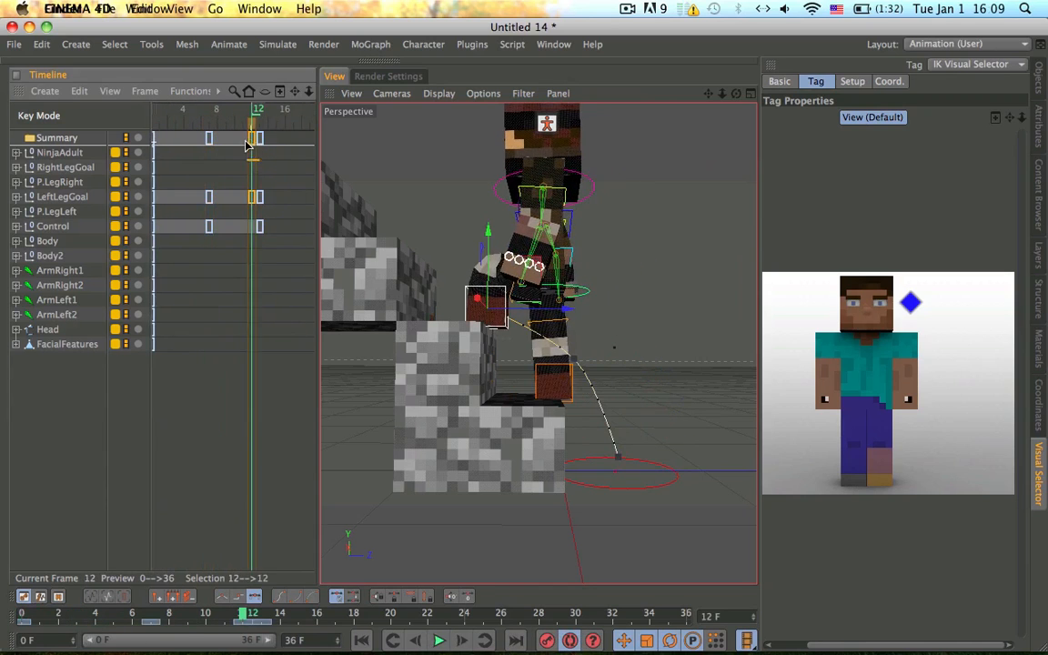
click(444, 640)
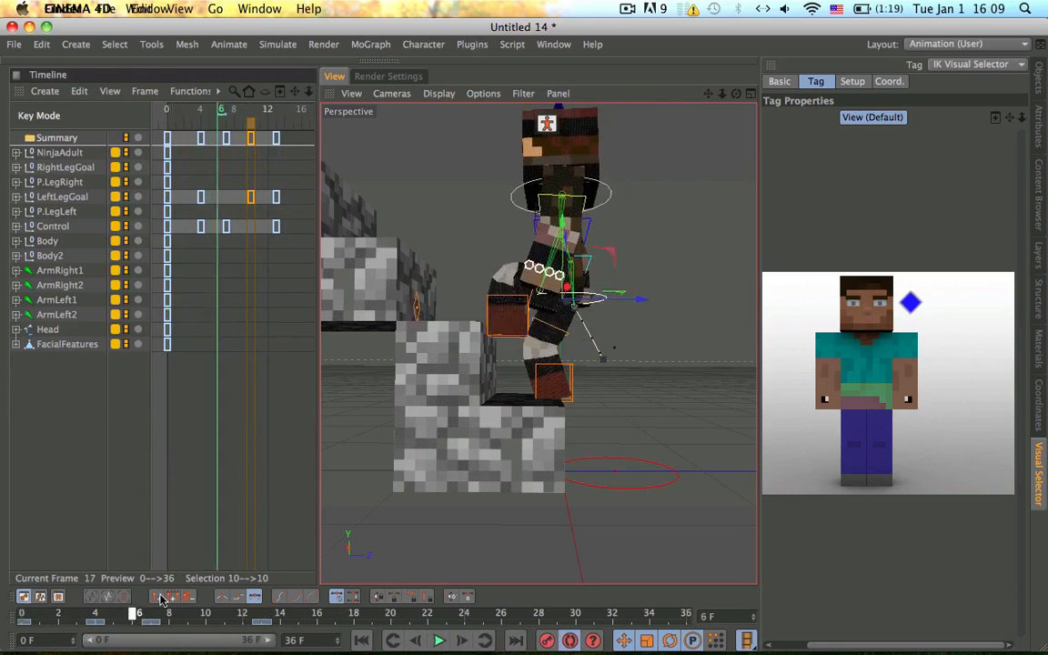
click(447, 641)
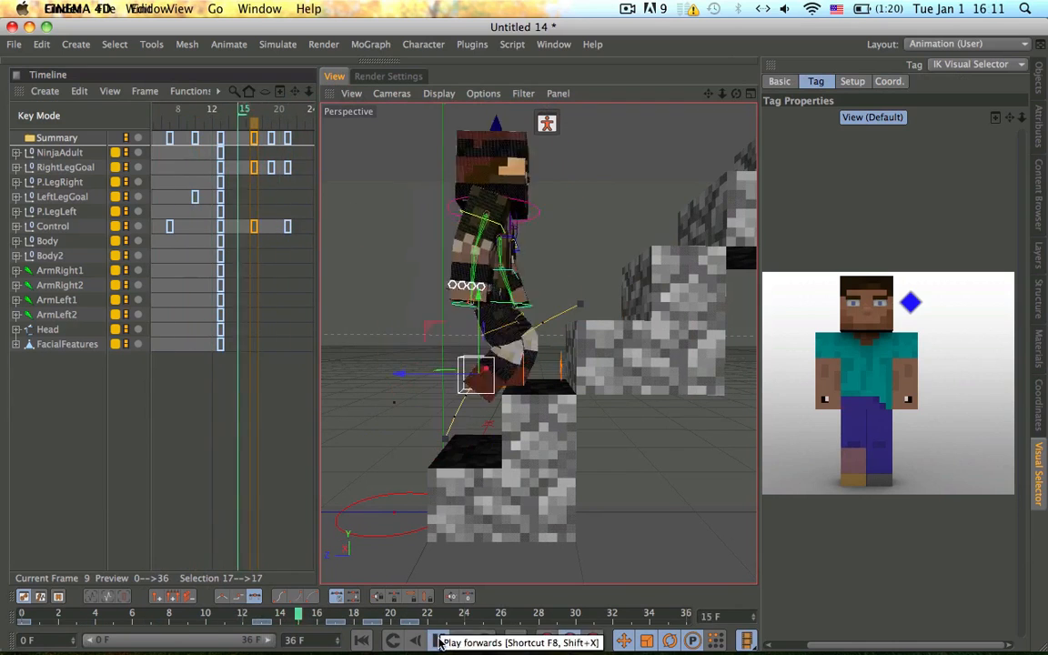
click(437, 641)
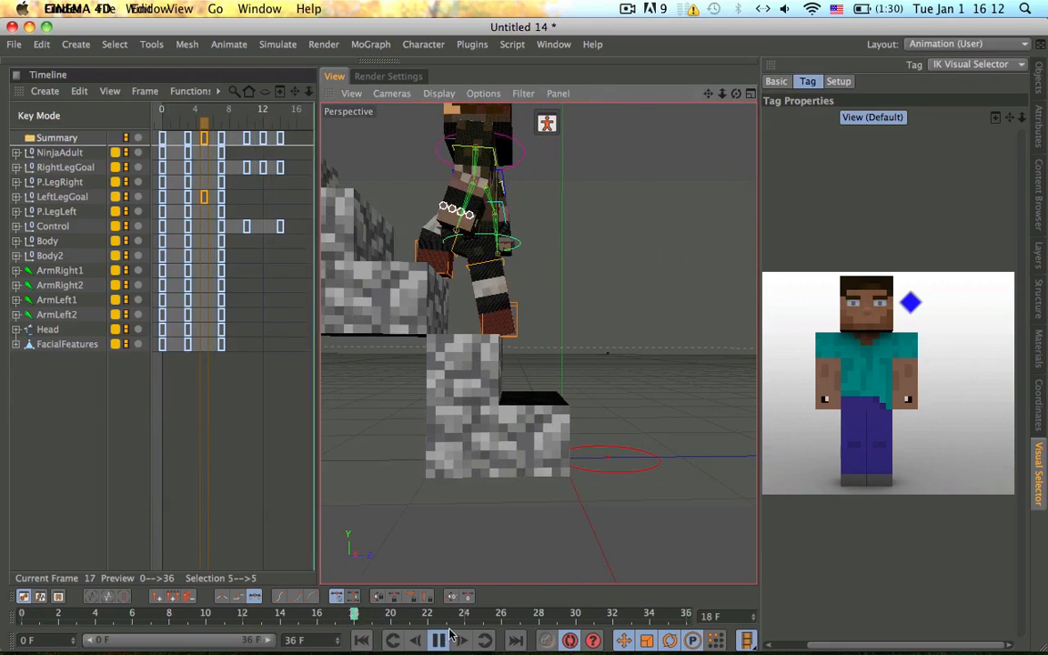
click(145, 622)
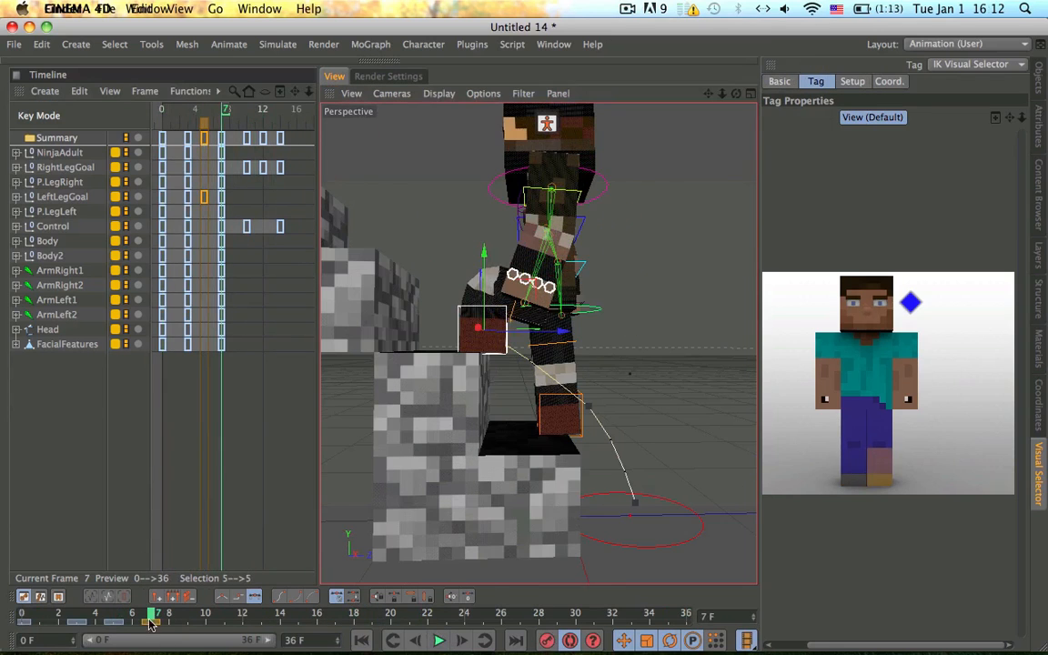
drag(153, 613, 226, 613)
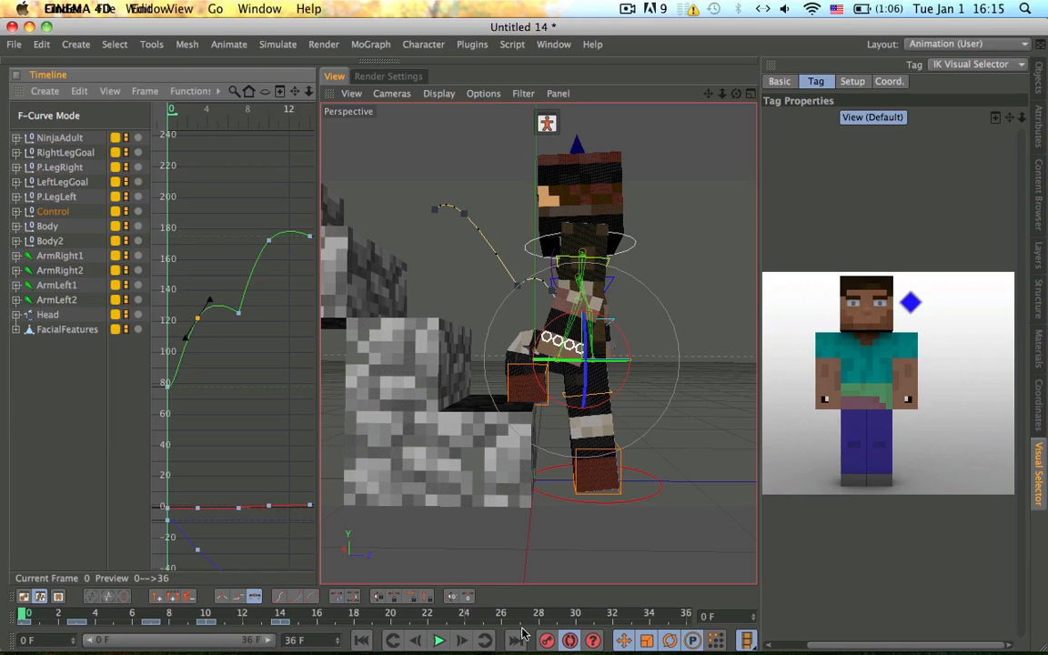
- Key the Control and leg goals climbing the next steps through about frame 16
click(446, 640)
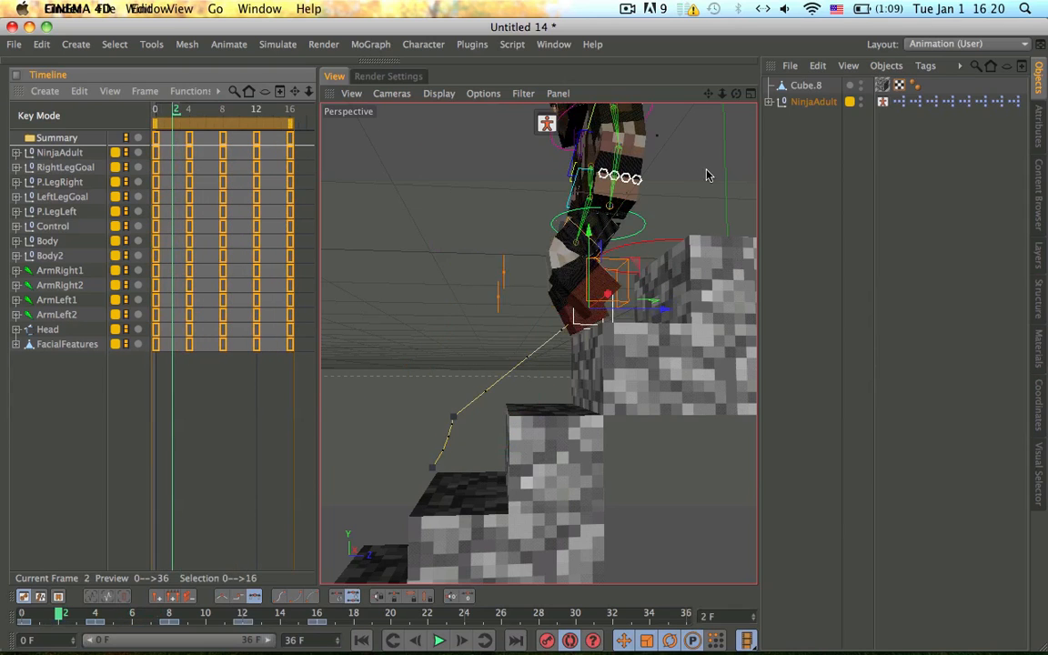
- Adjust climbing keys around frames 8–16, set the preview end to 31, and return to frame 0
click(448, 640)
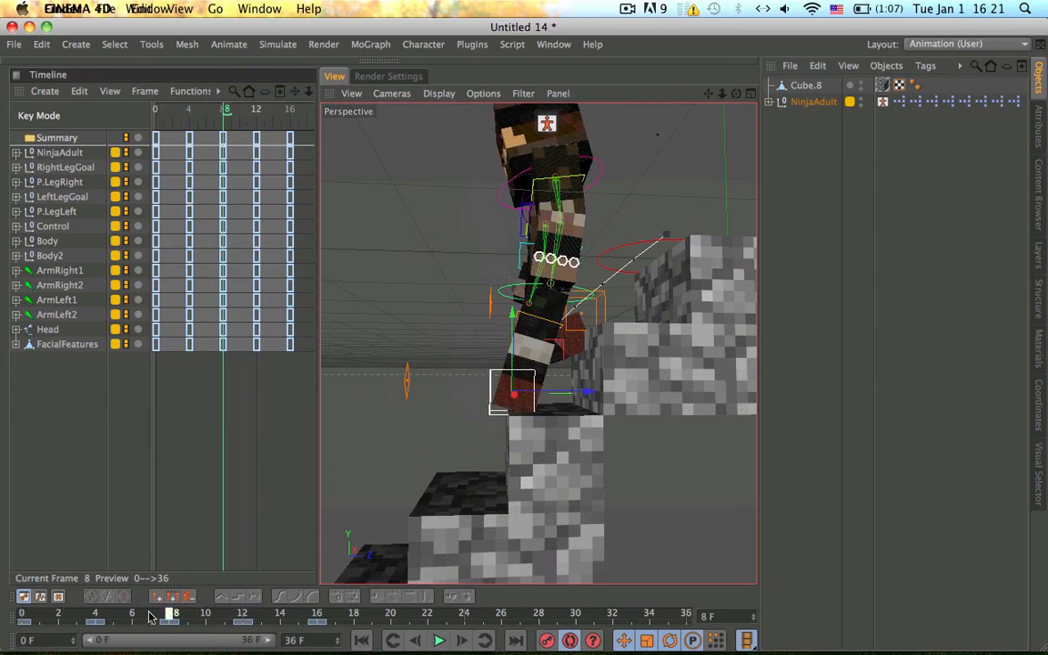
click(112, 622)
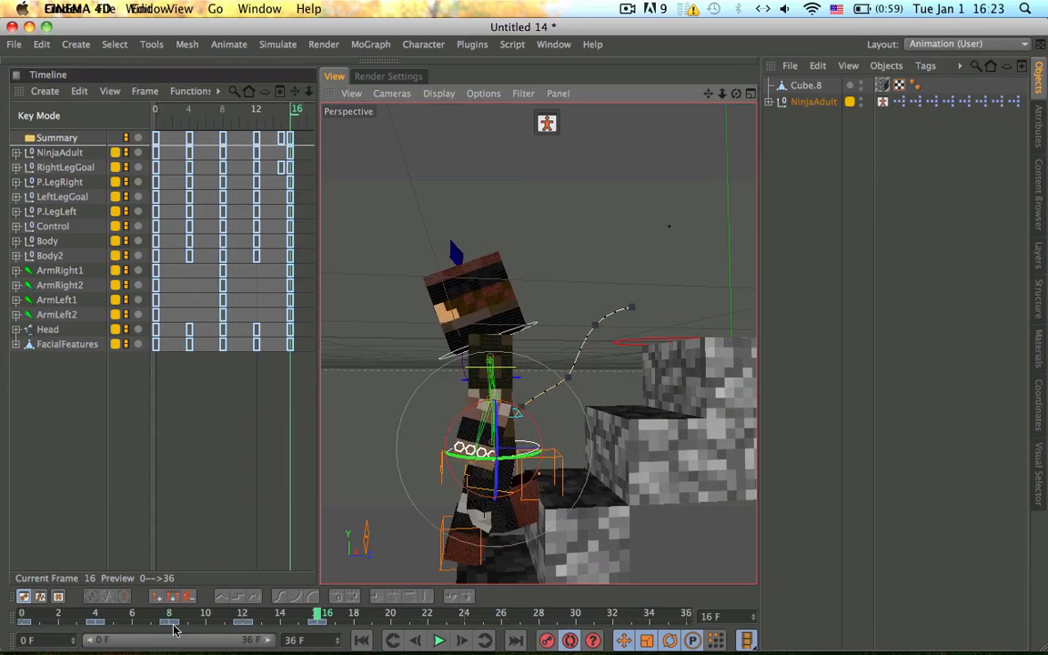
click(446, 641)
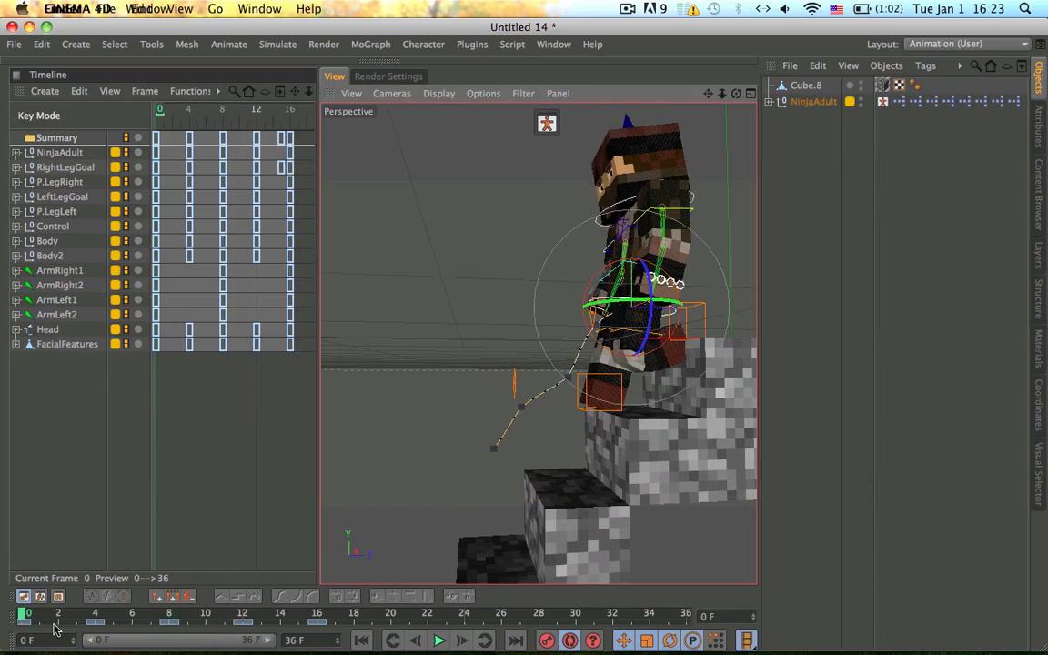
click(440, 638)
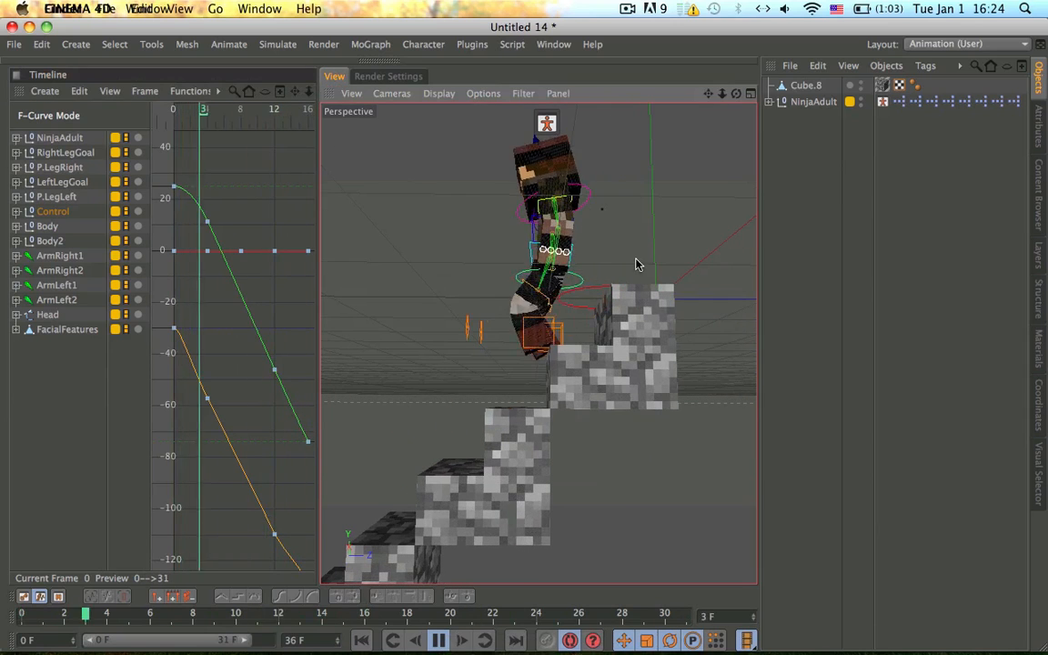
- Play the animation forwards to check the tightened climbing keys
click(433, 640)
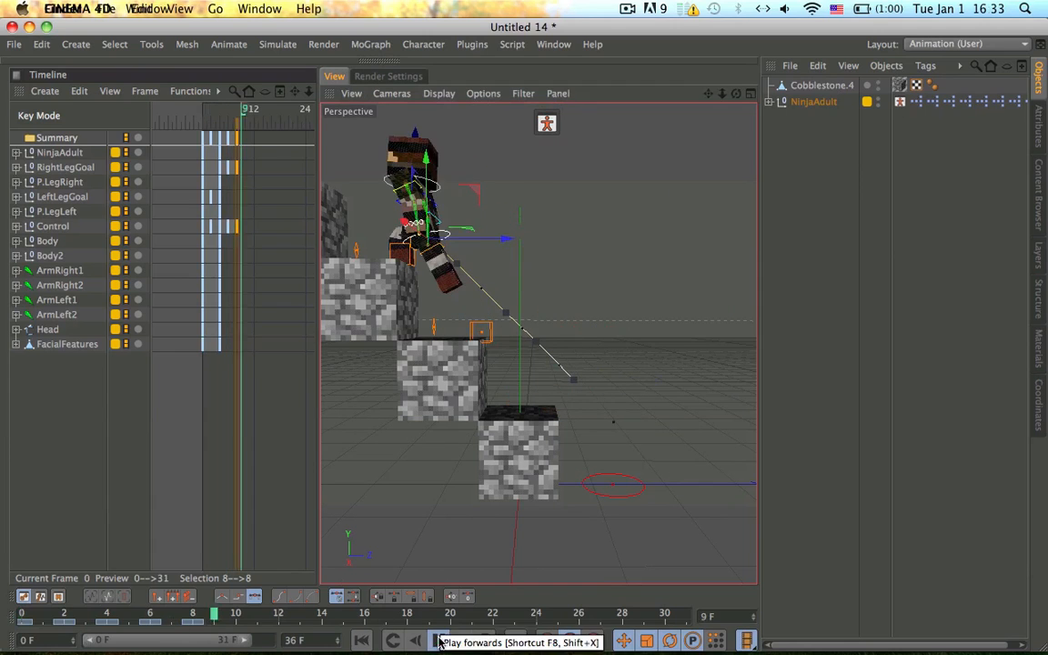
- Review playback, adjust the ninja's poses on the steps, and select a Control curve key for reshaping
click(445, 640)
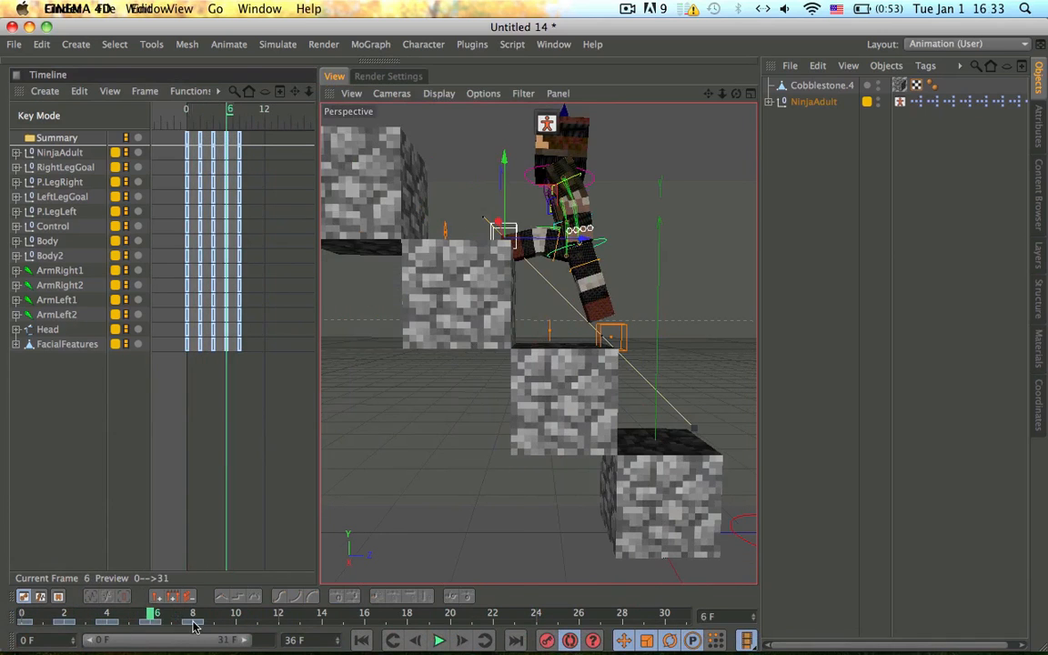
drag(156, 612, 198, 611)
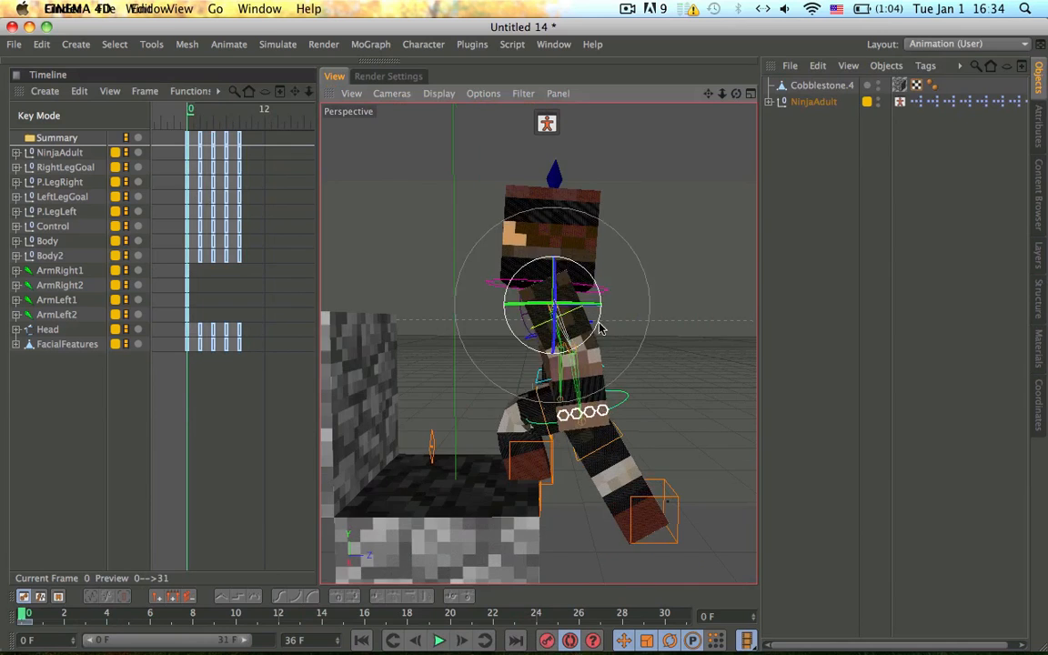
drag(601, 328, 658, 342)
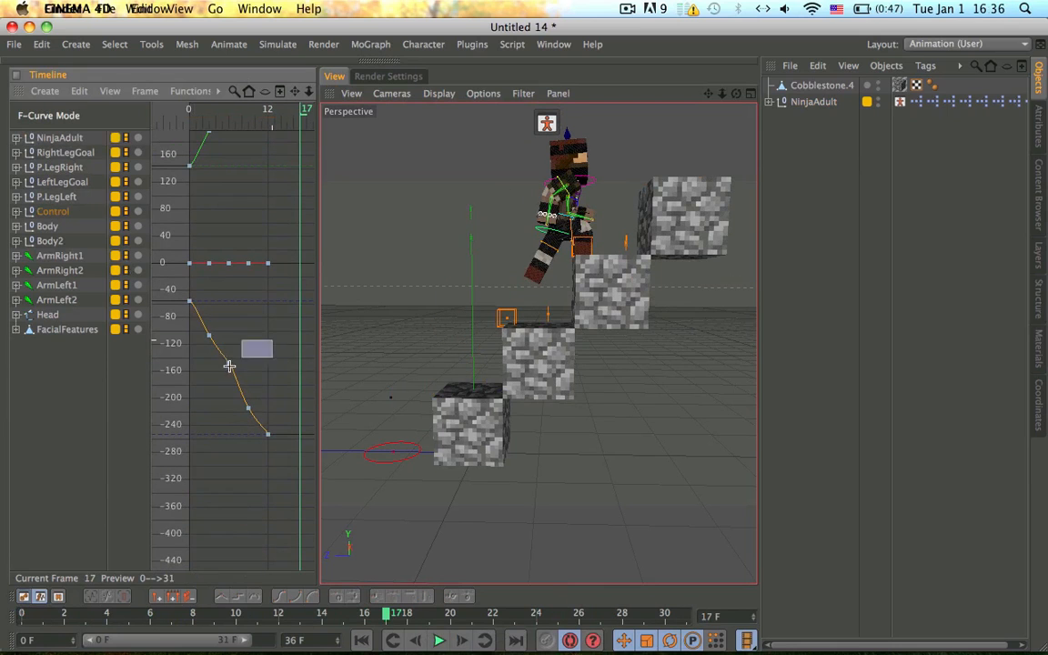
click(447, 641)
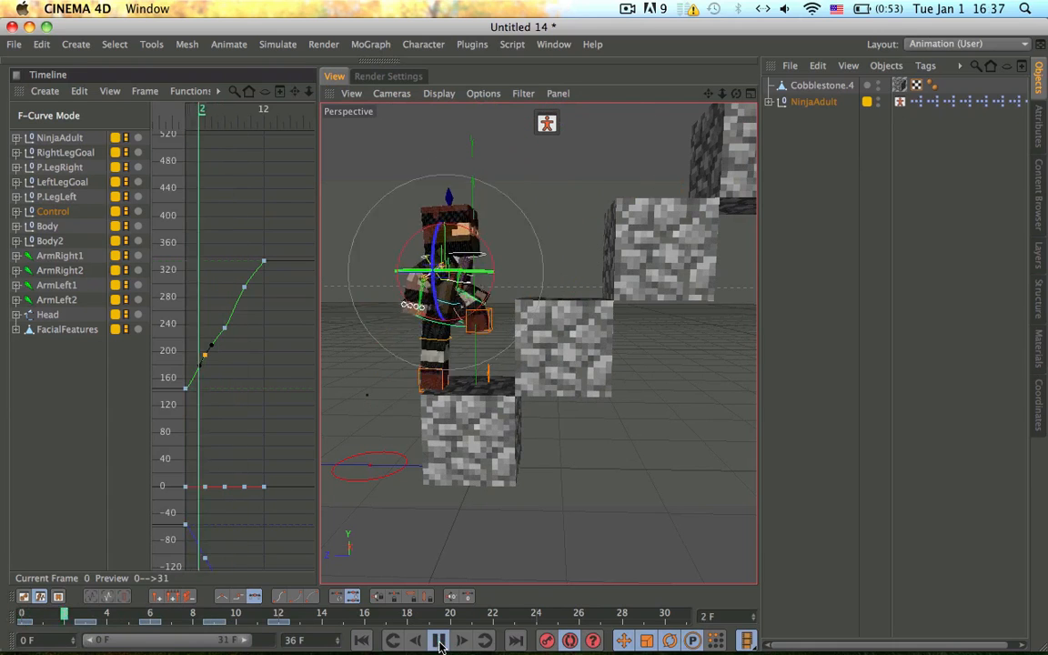
- Play the animation so the ninja climbs the cobblestone staircase with the reshaped Control curve
click(437, 640)
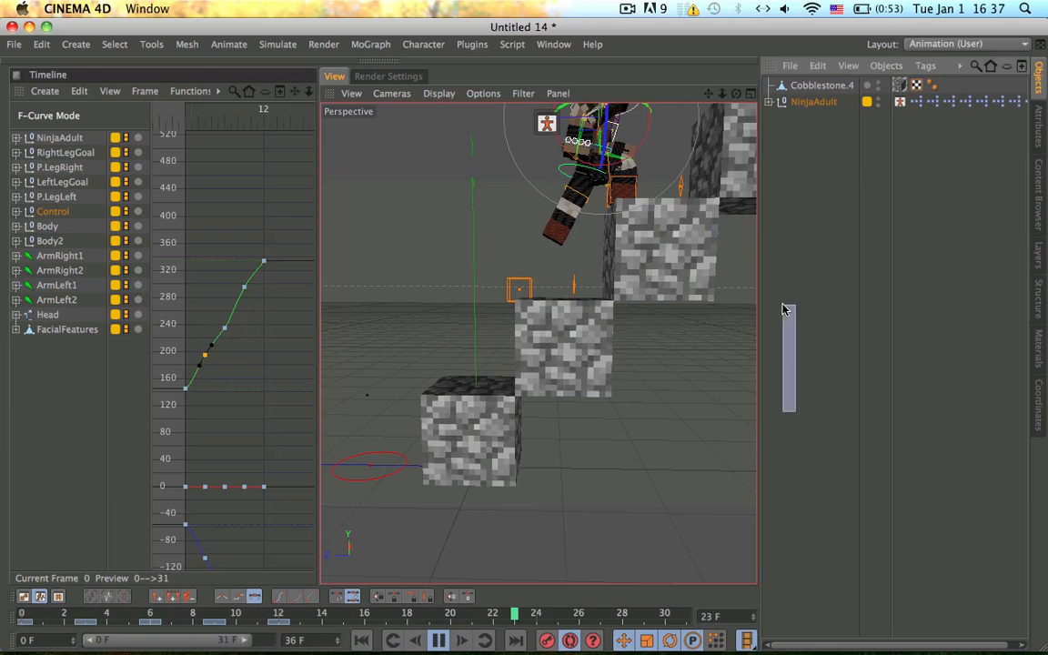